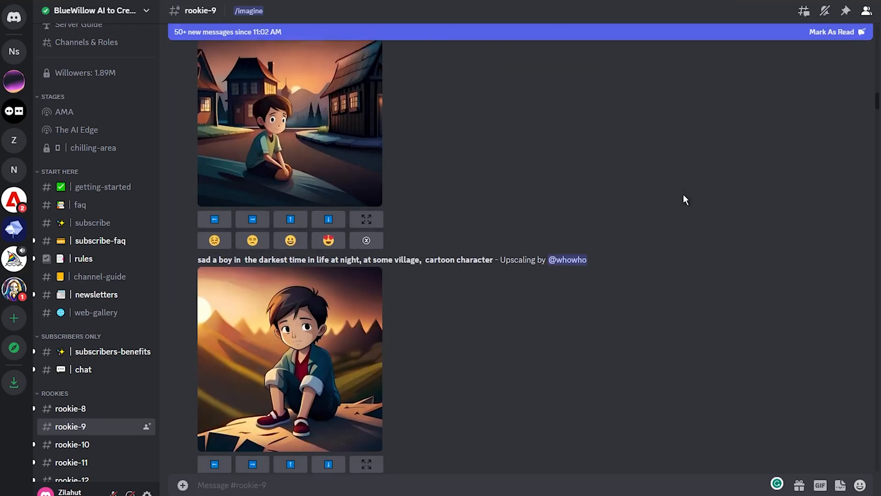
# Scroll down through other members' BlueWillow generations in the rookie-10 channel.
pyautogui.scroll(-3)
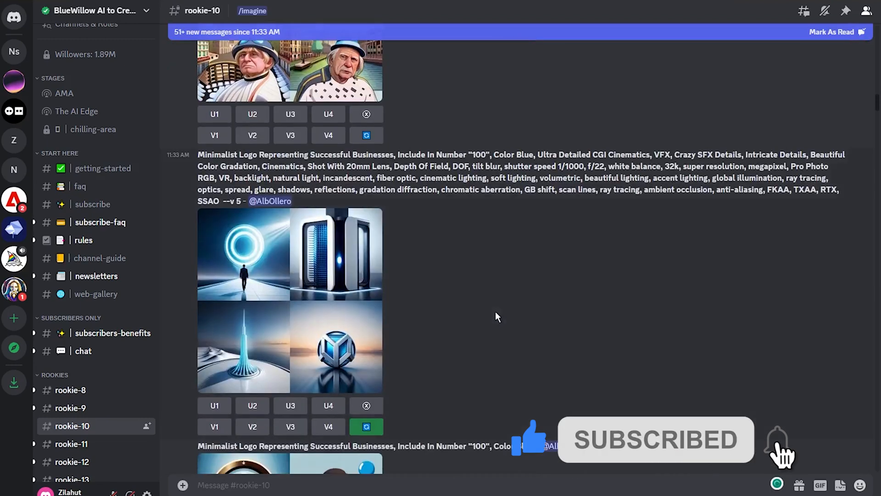
pyautogui.scroll(-3)
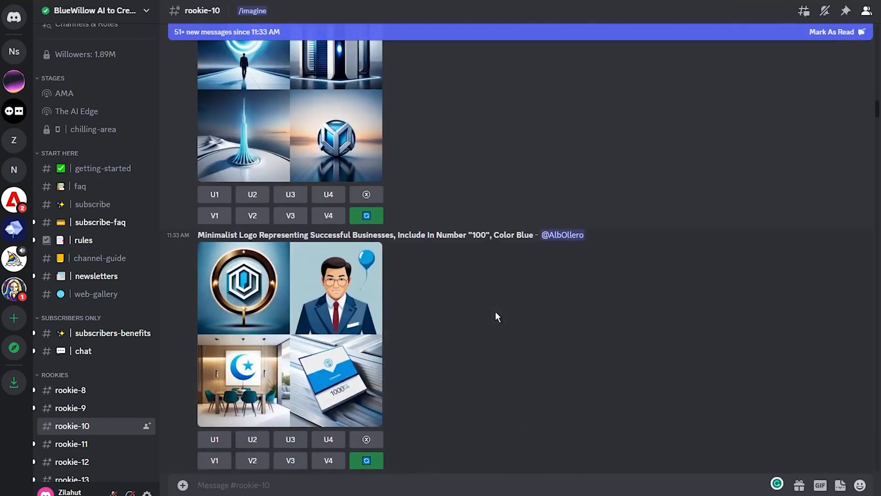
pyautogui.scroll(-3)
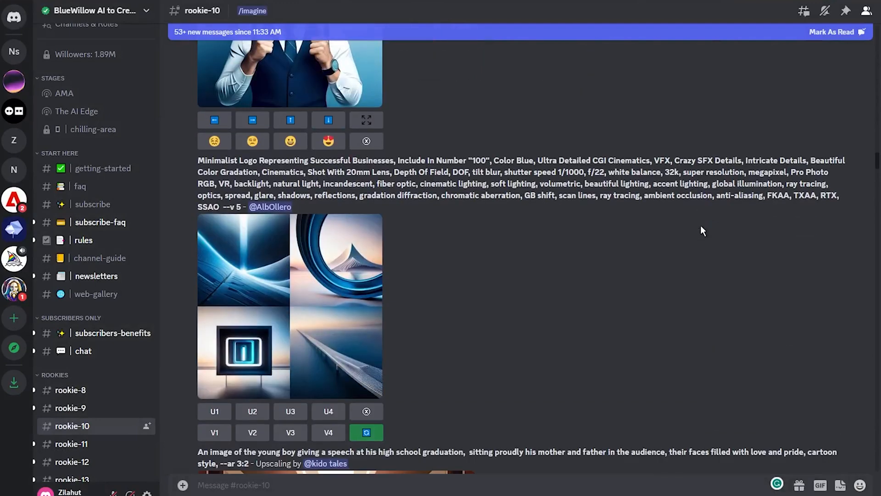
# Enlarge the blue logo grid, then browse down past the businessman portraits and Zen student mirror grid.
pyautogui.click(289, 306)
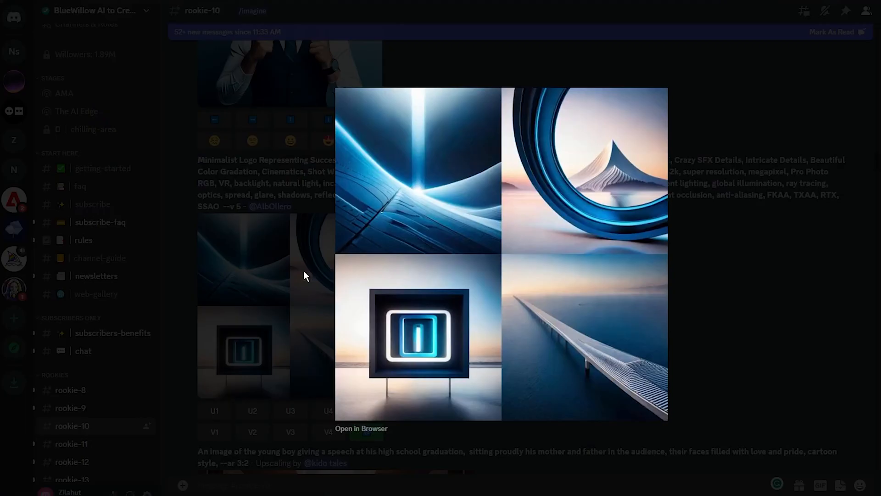
pyautogui.moveTo(742, 235)
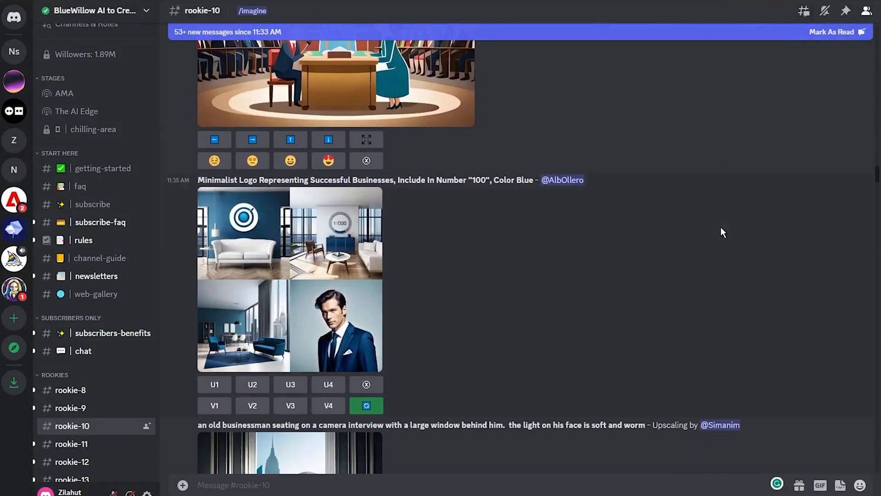
pyautogui.scroll(-3)
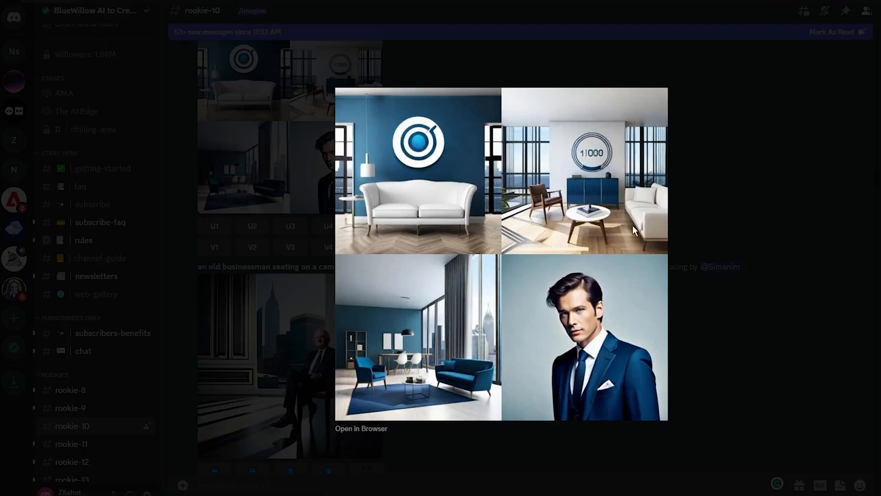
pyautogui.moveTo(775, 266)
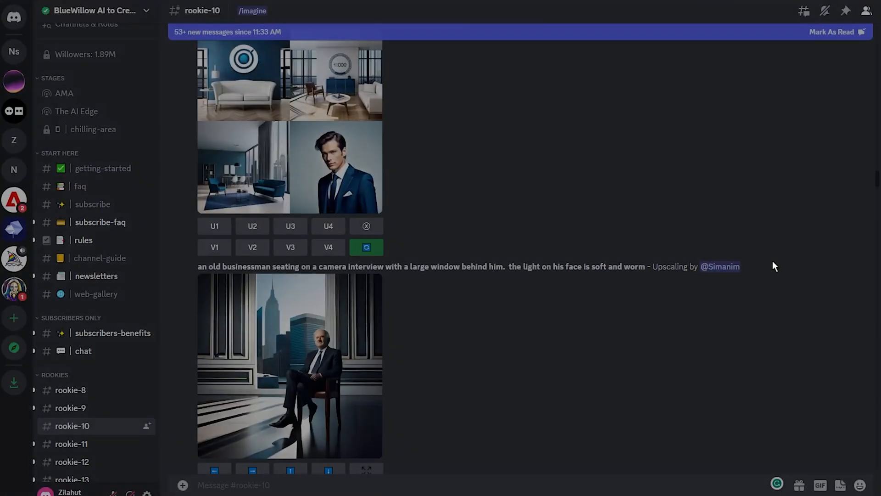
pyautogui.scroll(-3)
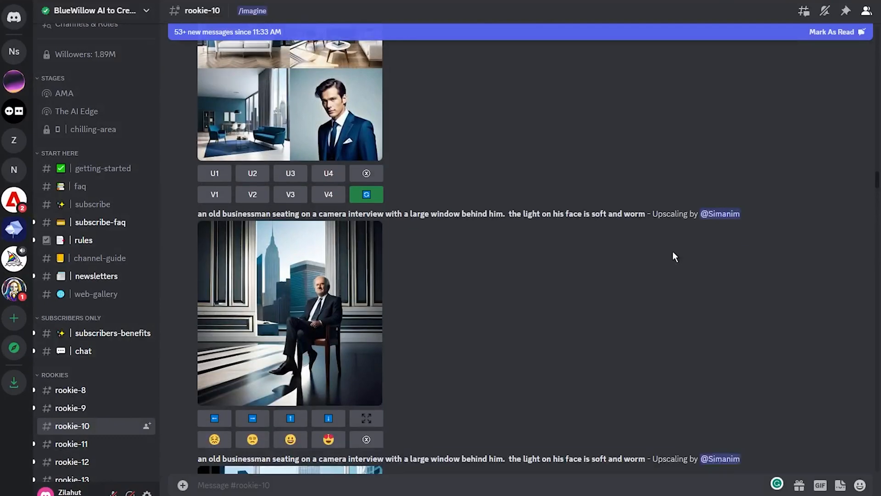
pyautogui.scroll(-3)
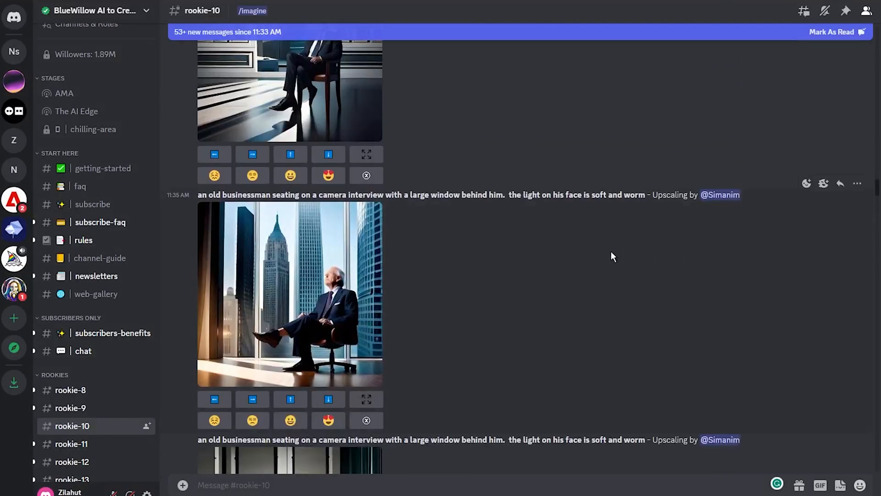
pyautogui.scroll(-3)
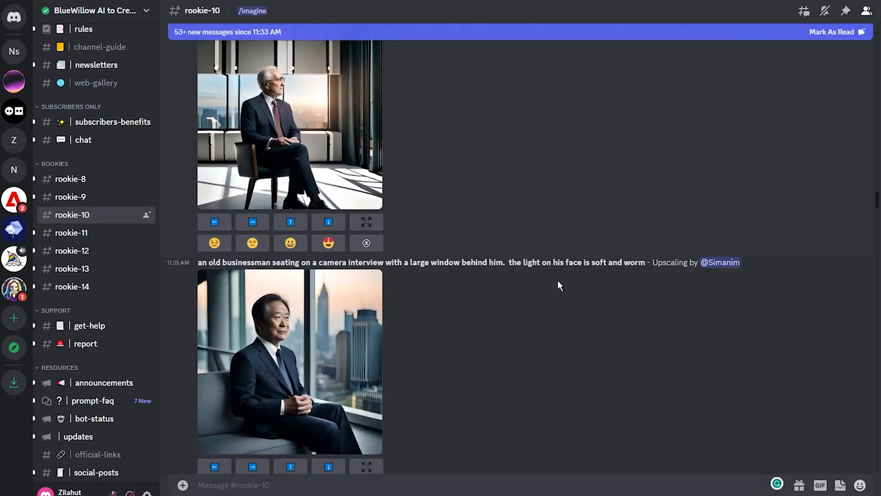
pyautogui.scroll(-3)
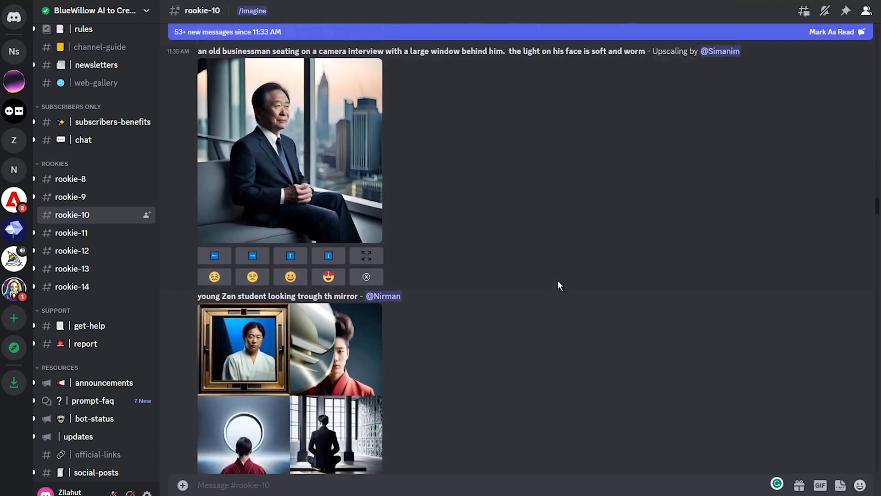
pyautogui.scroll(-3)
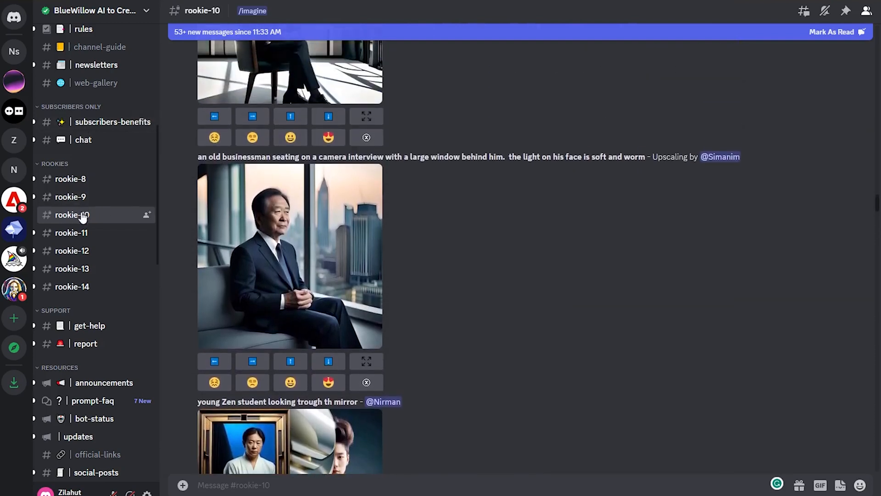
pyautogui.scroll(-3)
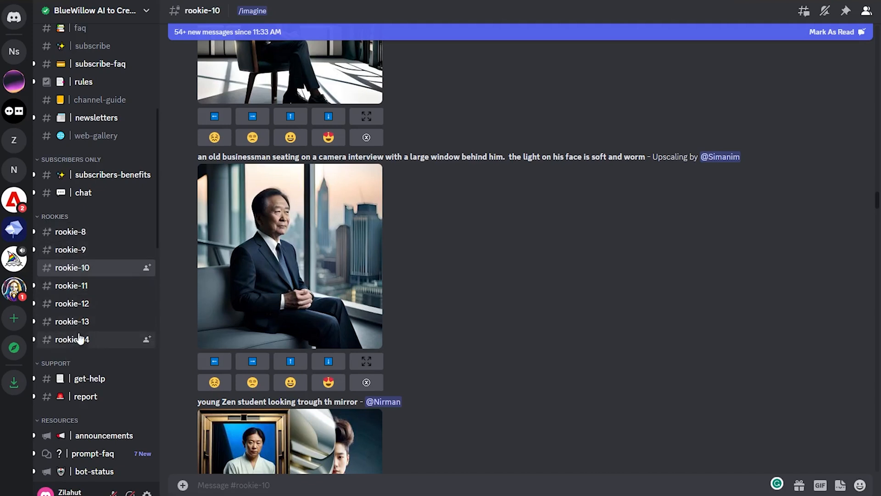
pyautogui.moveTo(13, 140)
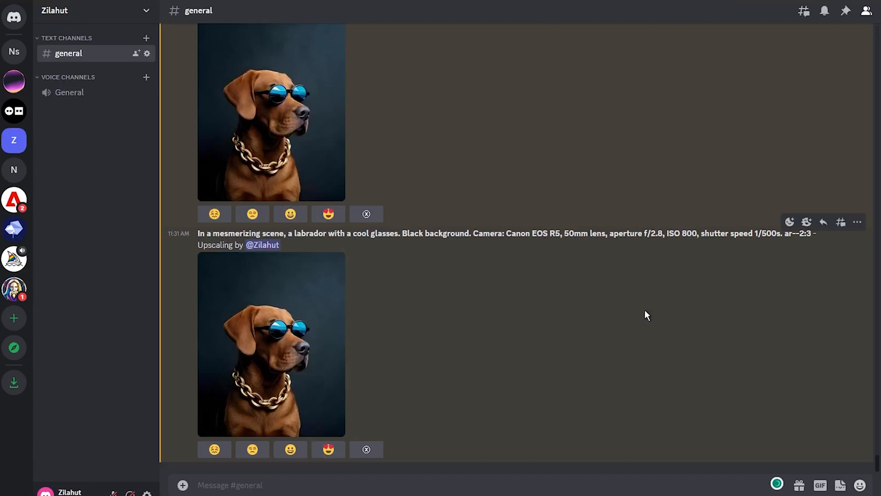
# Attach a file from Downloads, selecting the flower-on-rock photo FuGwV5gacAAKTDI.
pyautogui.click(230, 484)
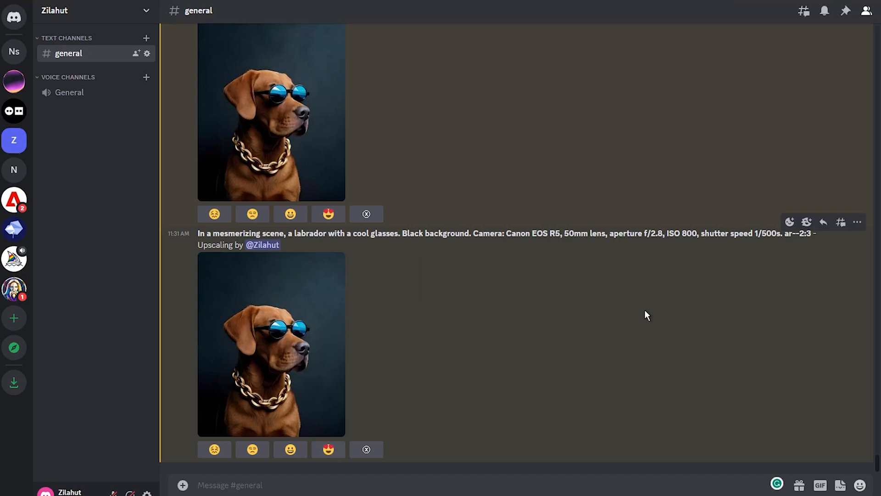
pyautogui.click(229, 484)
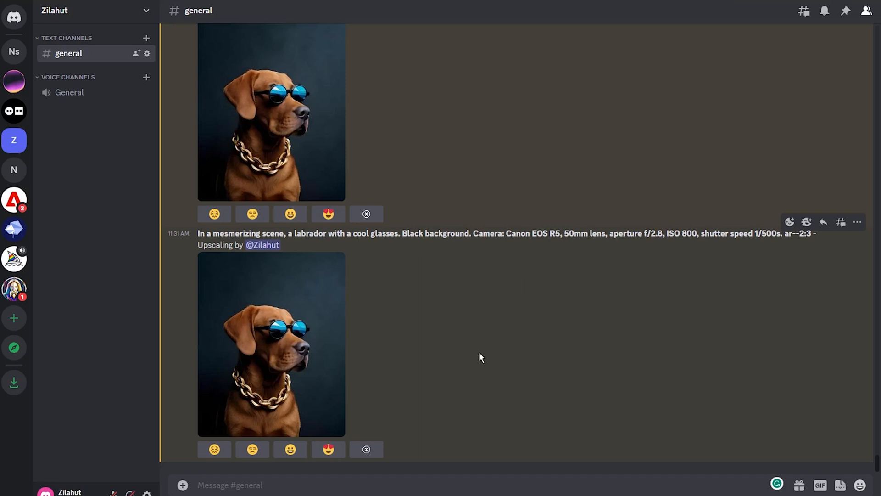
pyautogui.click(181, 484)
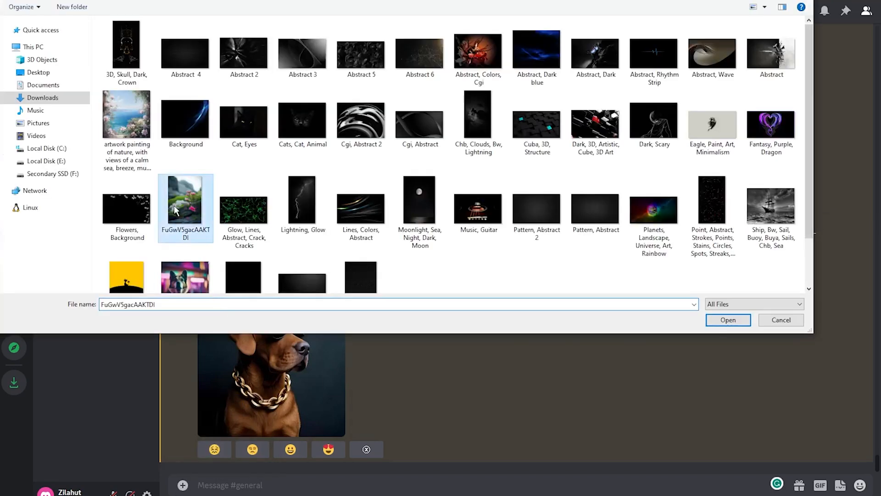
pyautogui.click(727, 319)
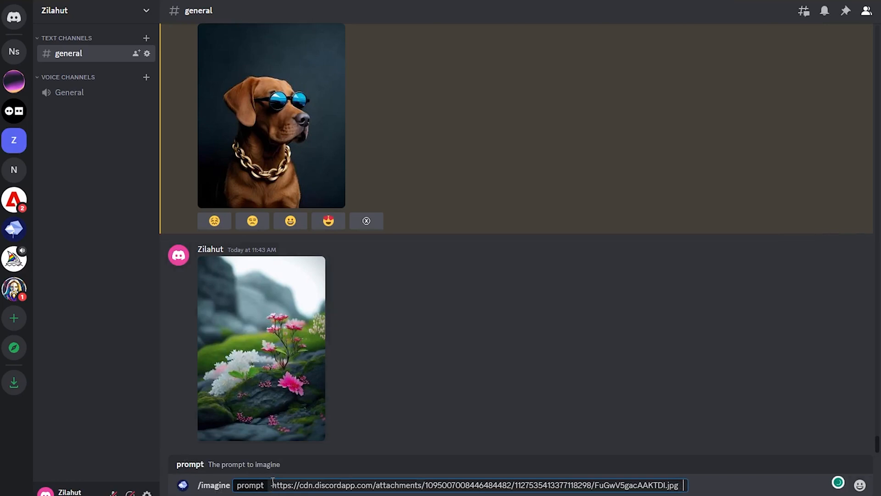
# Complete the /imagine prompt after the URL with "close up on flowers on a rock, cinematic style".
pyautogui.write('clo')
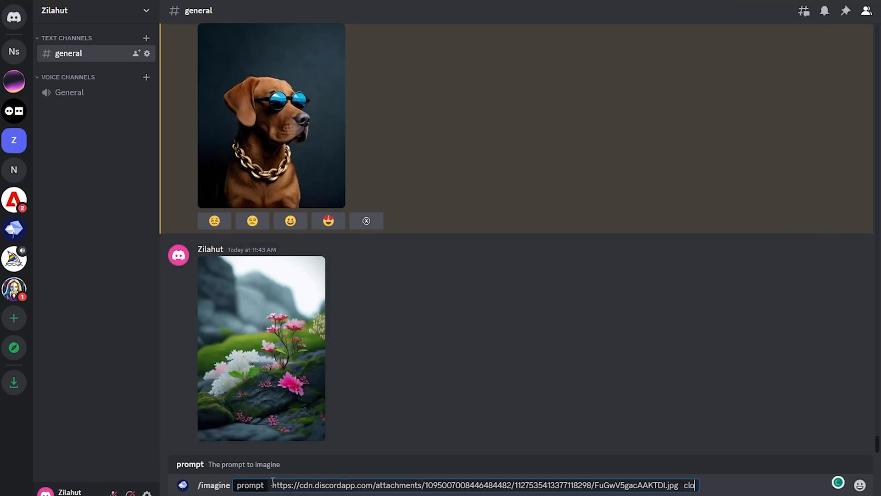
pyautogui.write('close up o')
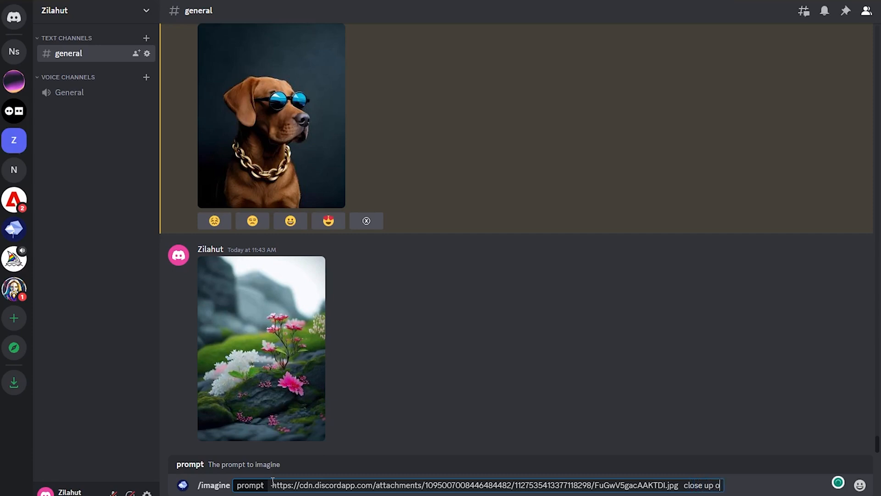
pyautogui.write('n')
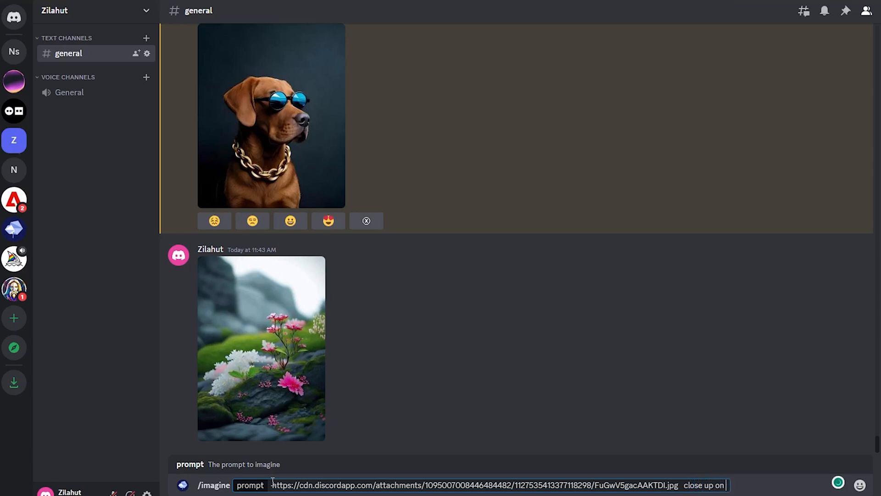
pyautogui.write('flo')
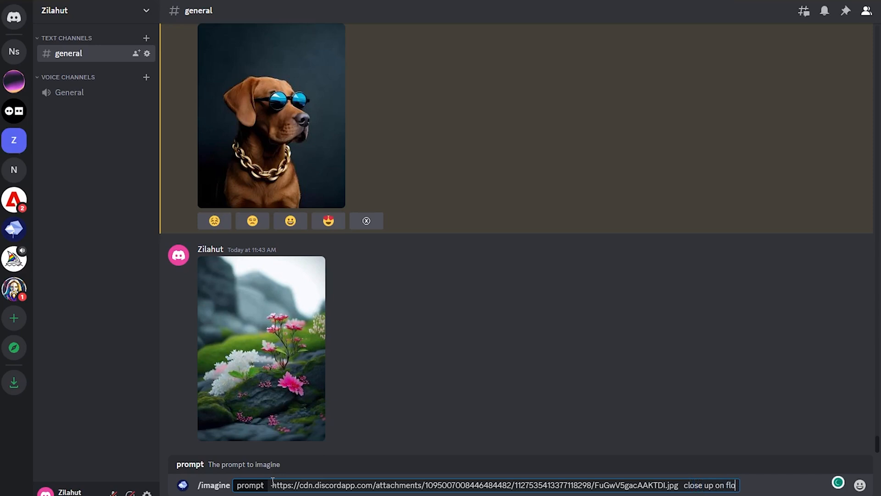
pyautogui.write('wer')
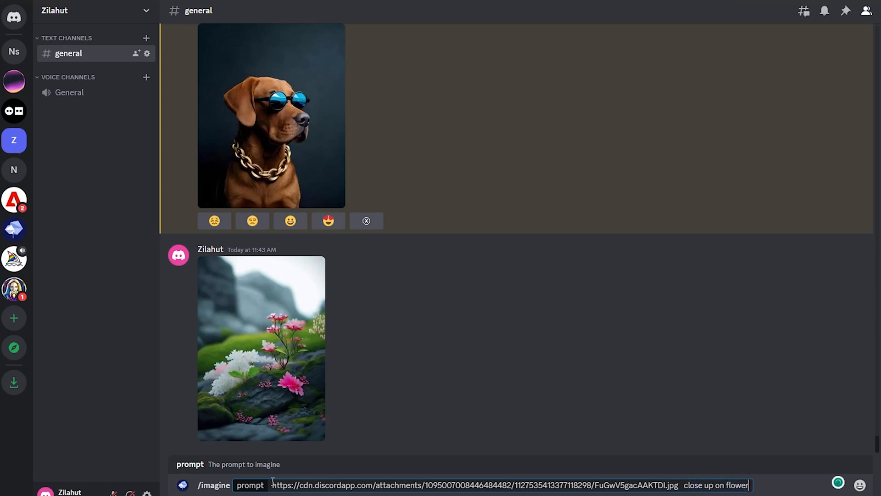
pyautogui.write('s')
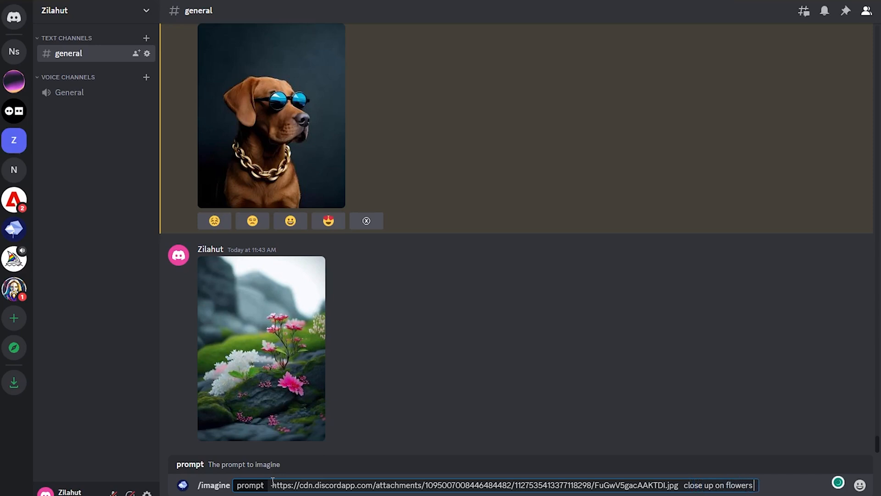
pyautogui.write('a')
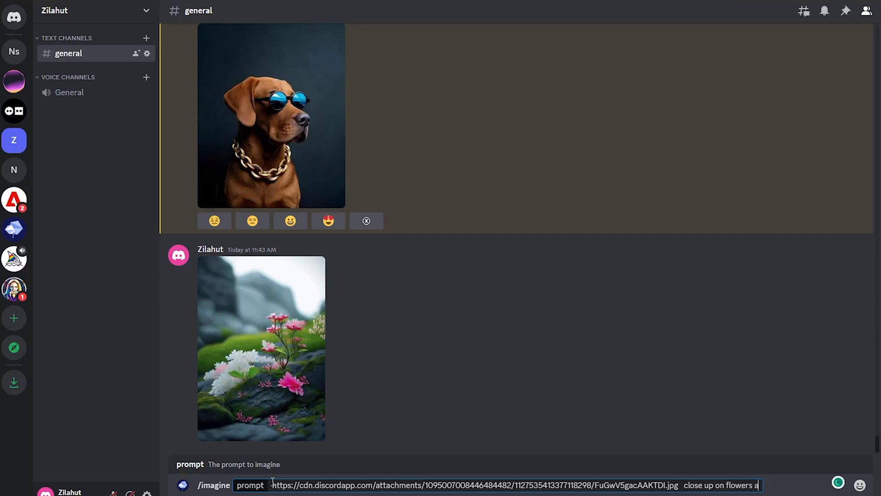
pyautogui.write('on a rock, citen')
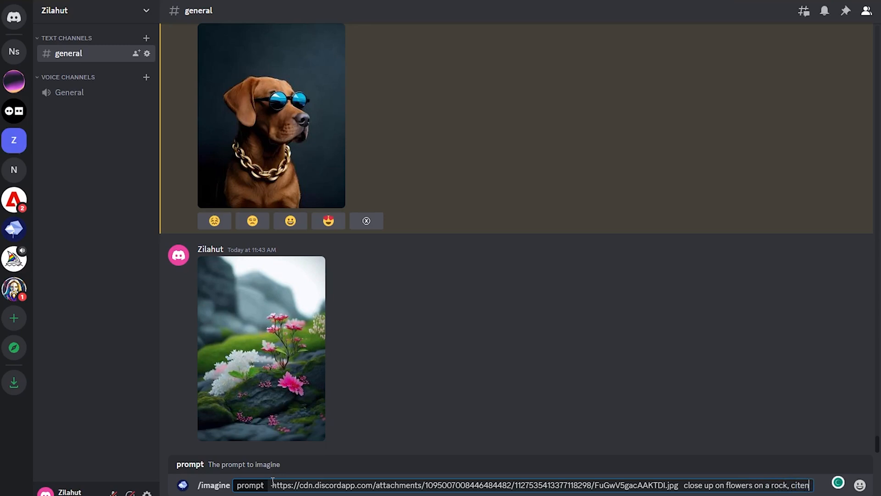
pyautogui.write('cinamatic styl')
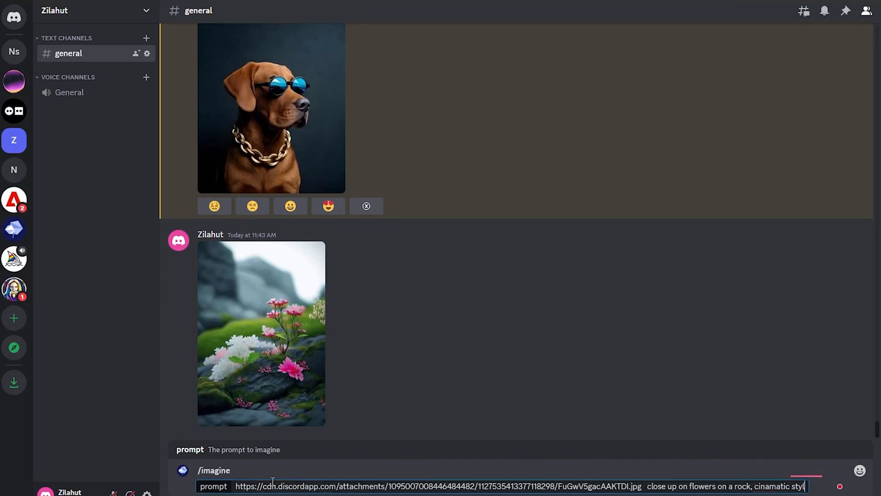
pyautogui.write('e')
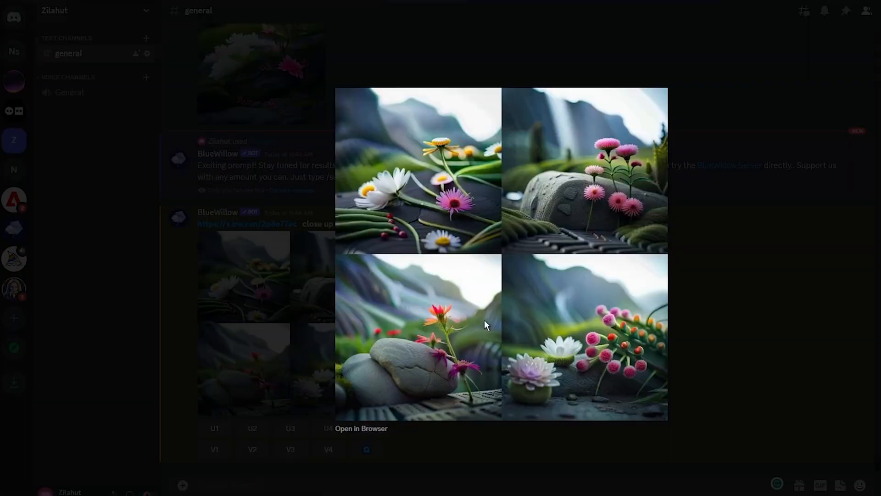
pyautogui.moveTo(569, 187)
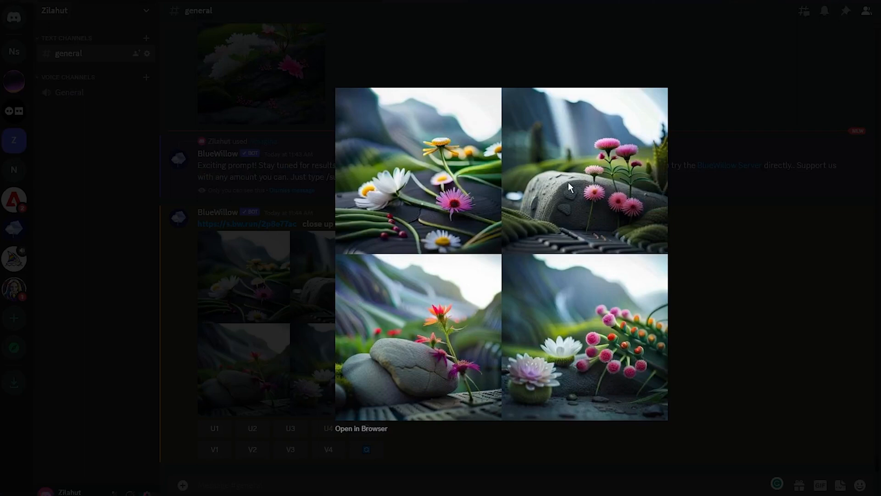
pyautogui.moveTo(526, 342)
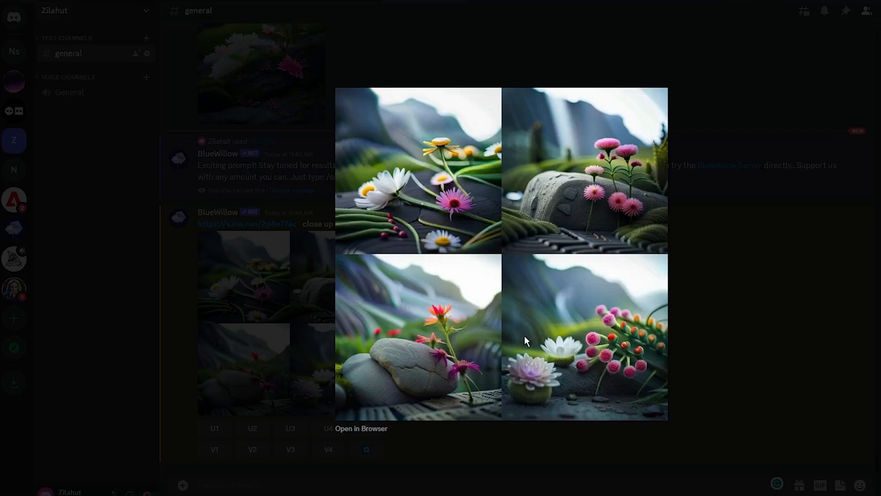
pyautogui.moveTo(472, 342)
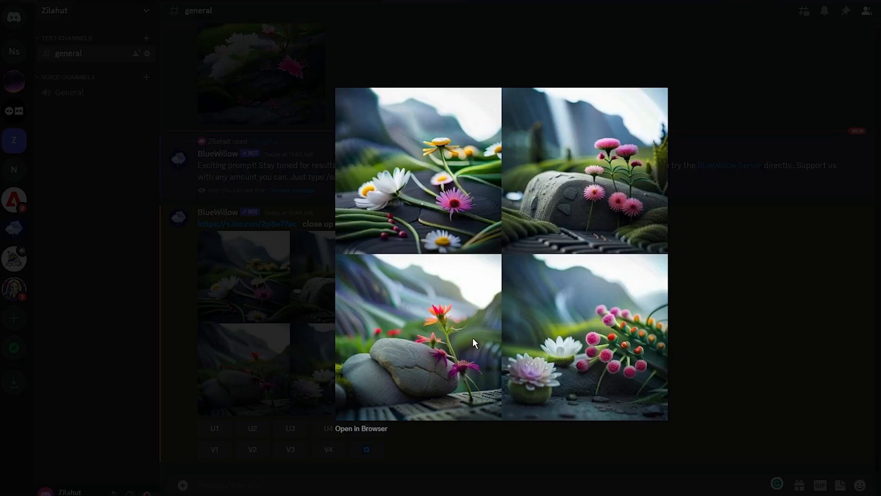
pyautogui.moveTo(630, 302)
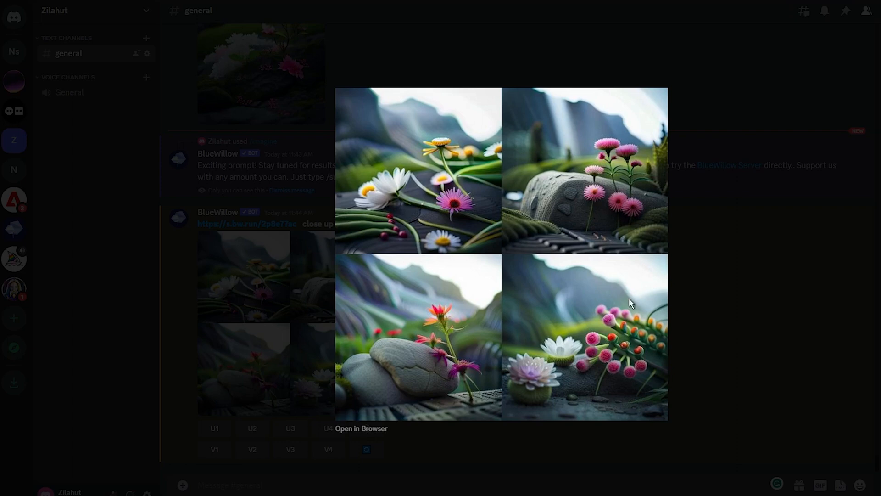